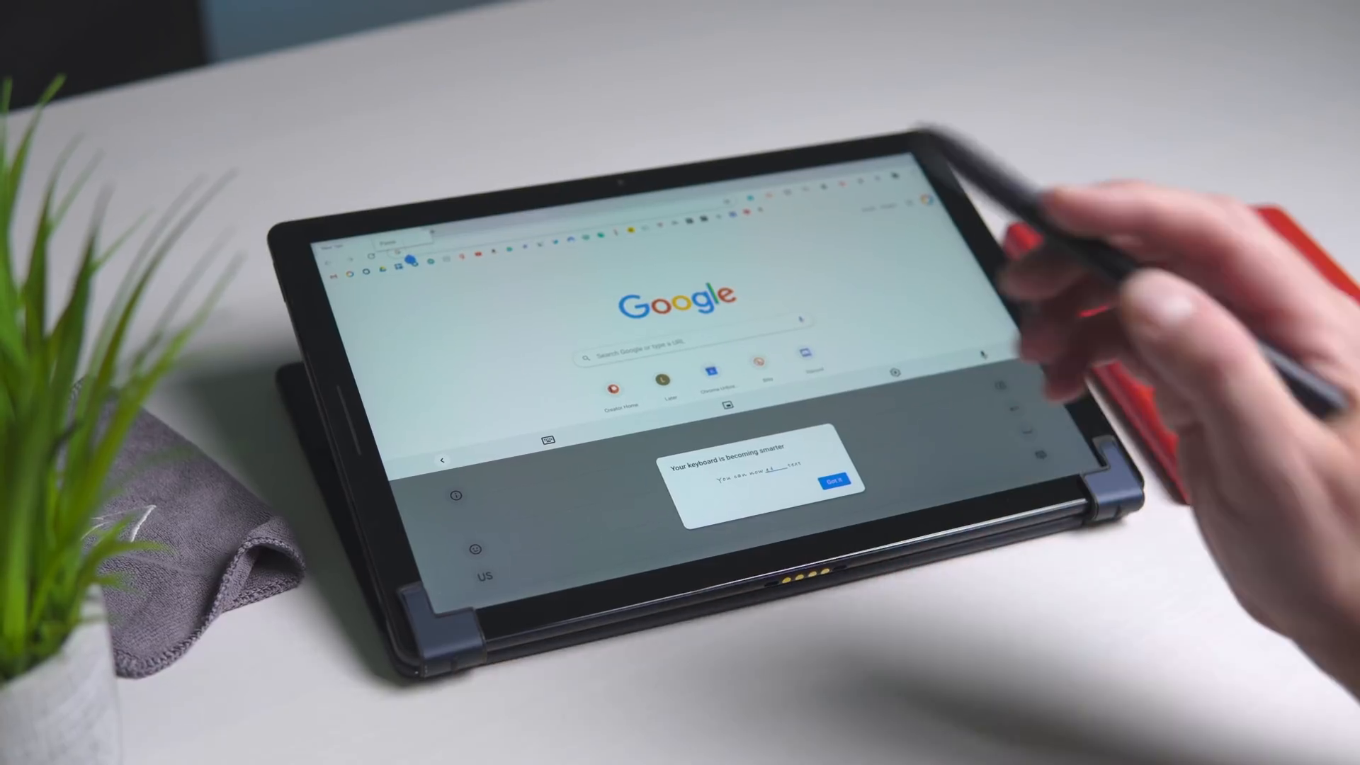
{"action": "left_click", "coordinate": [833, 480]}
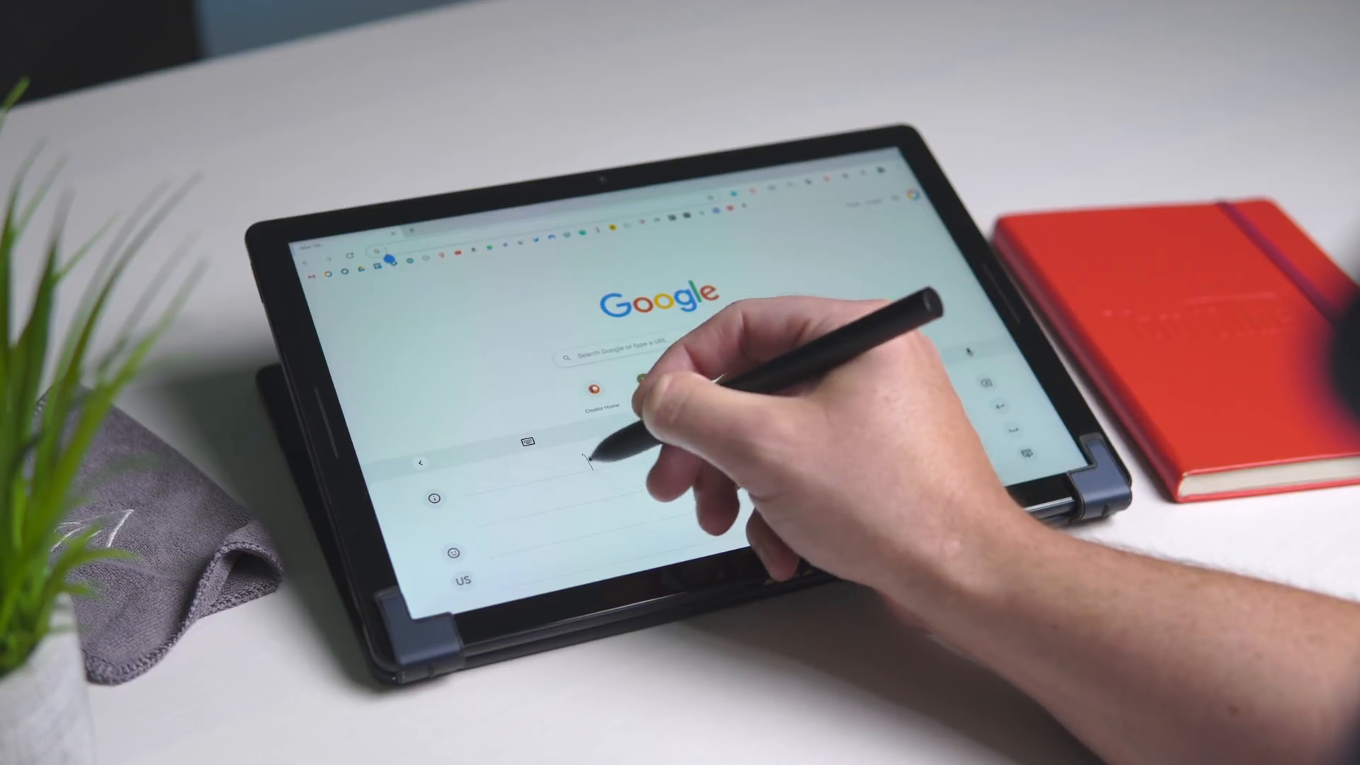
{"action": "type", "text": "I love"}
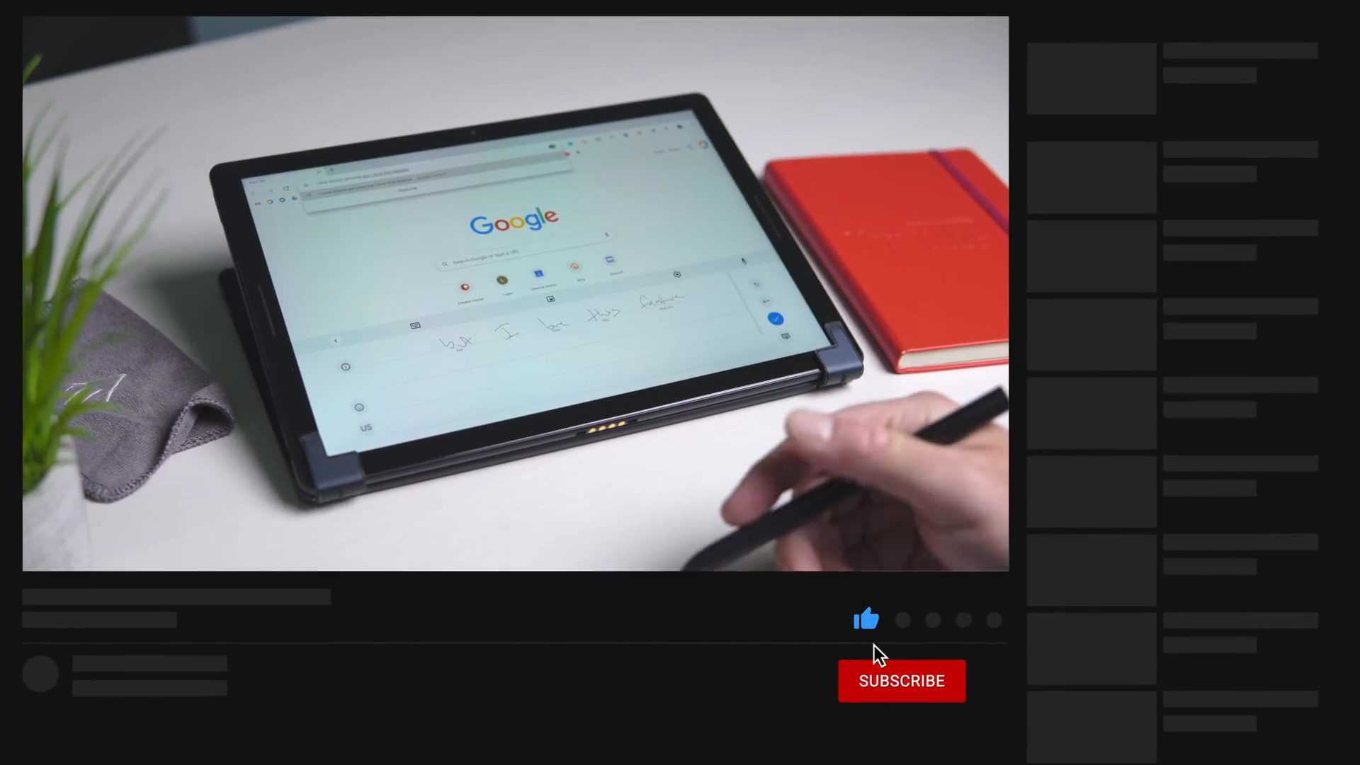
{"action": "left_click", "coordinate": [901, 681]}
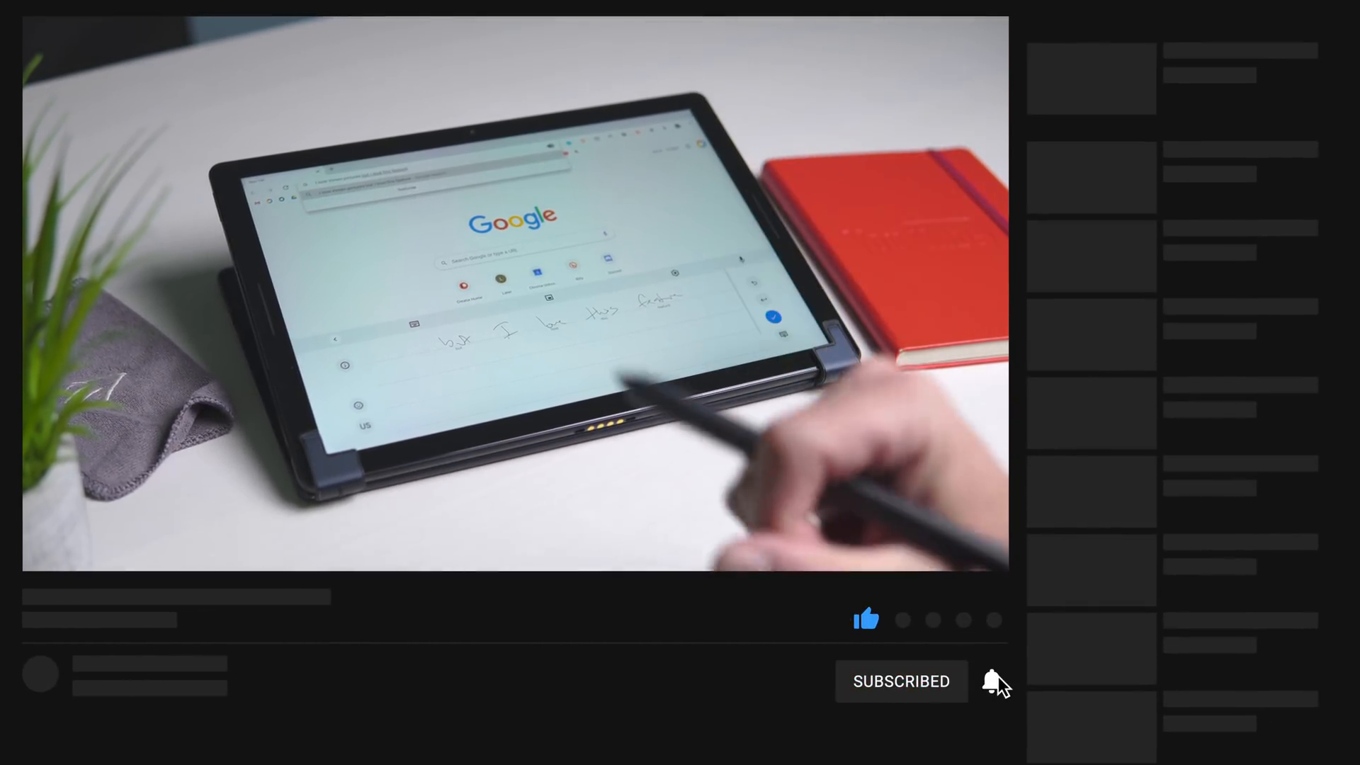